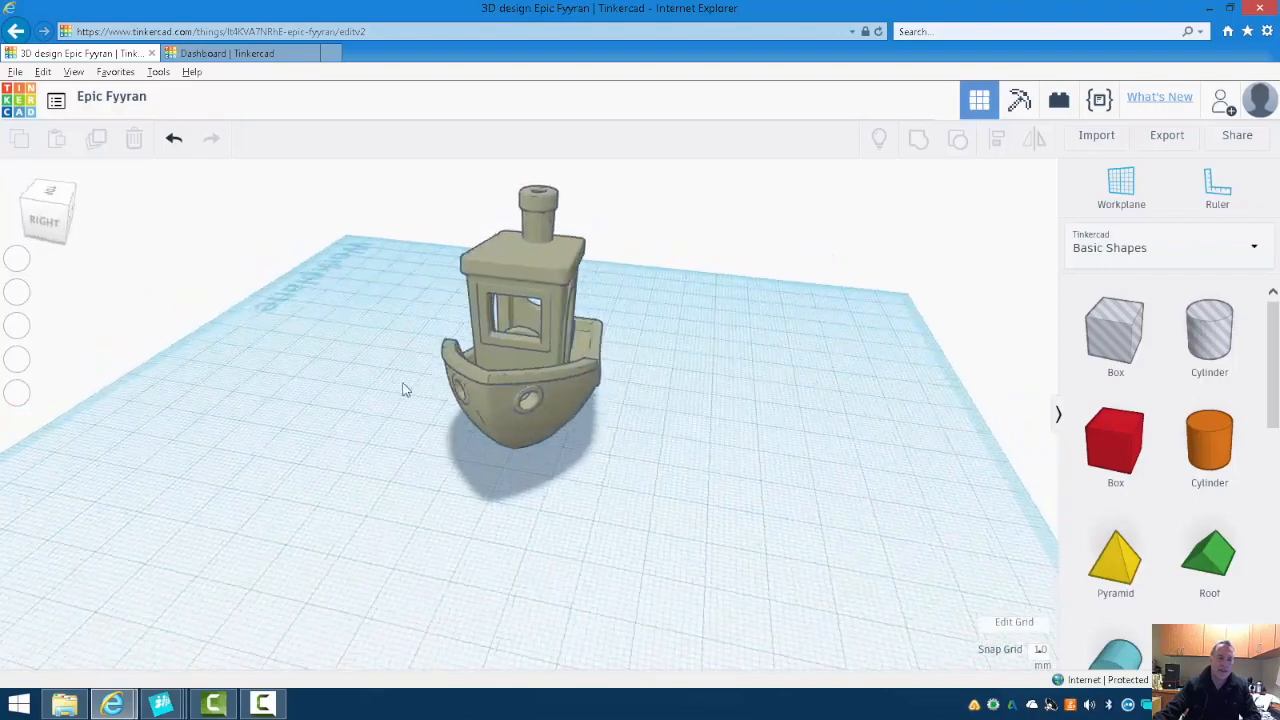
Orbit the view to look down on the tugboat before placing the text shape.
drag(404, 388, 270, 424)
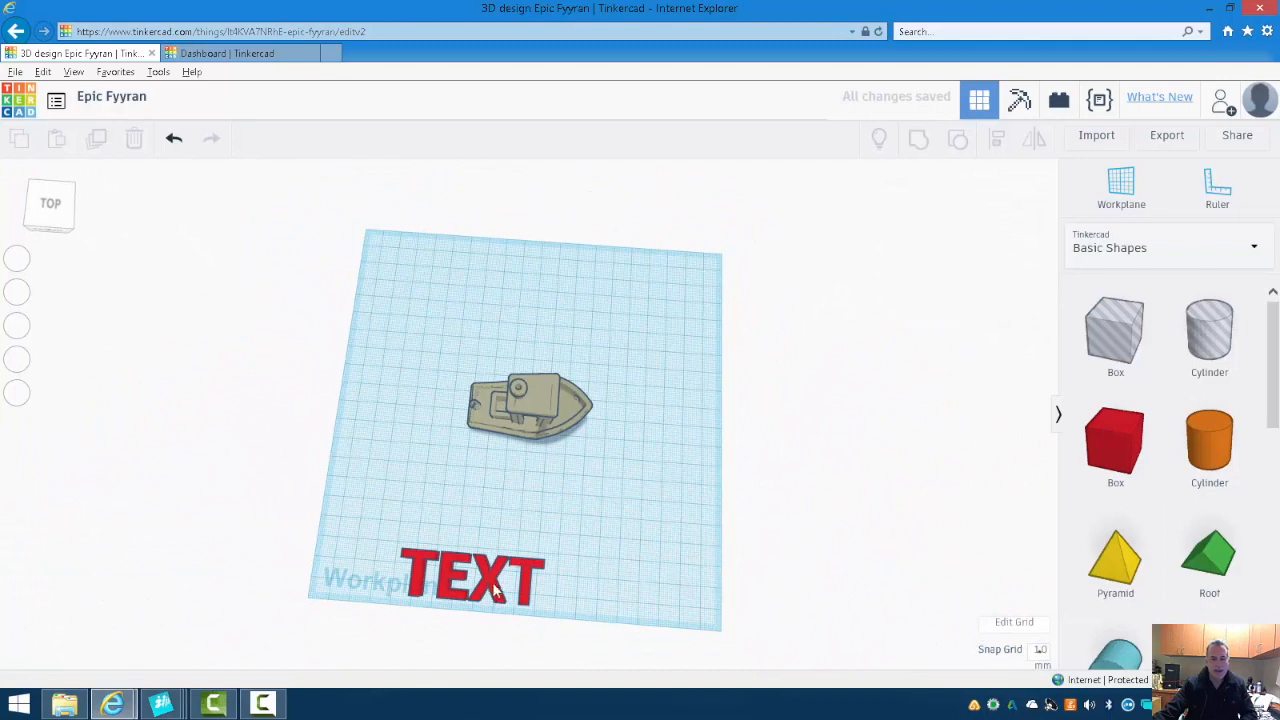
Replace the text shape's wording with the office name 'August de Oliveira DDS'.
click(470, 582)
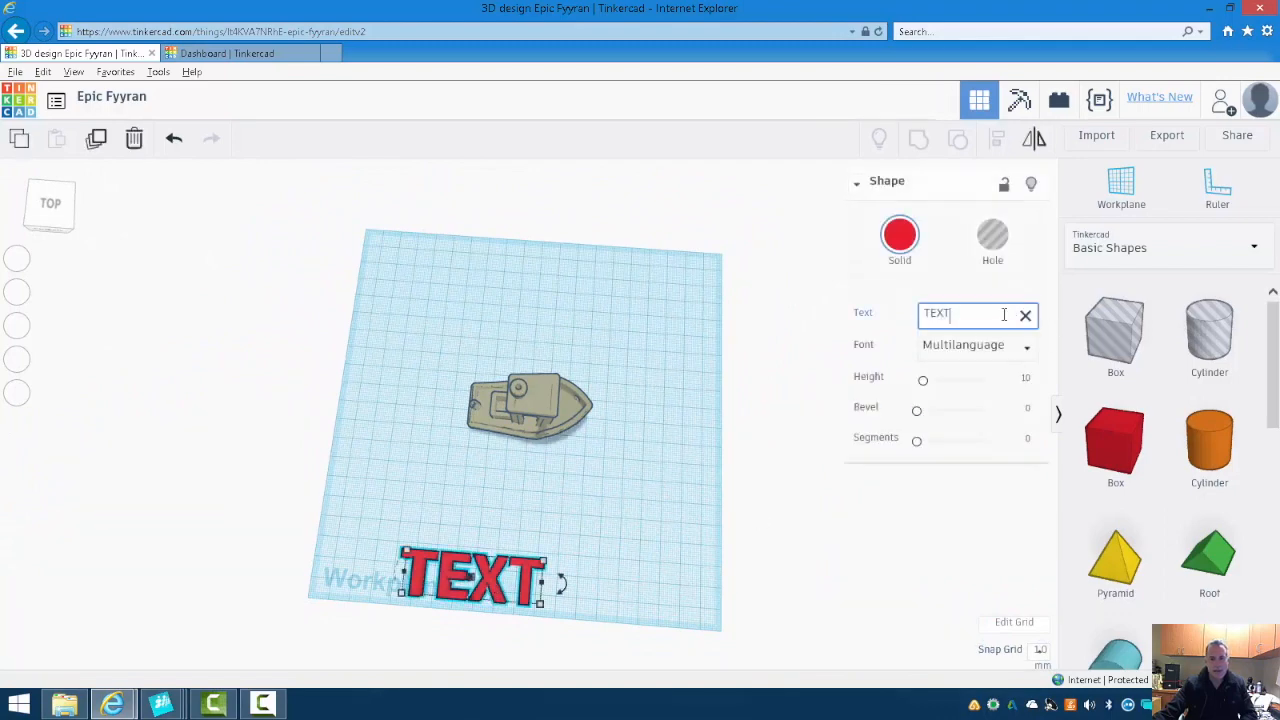
text(A)
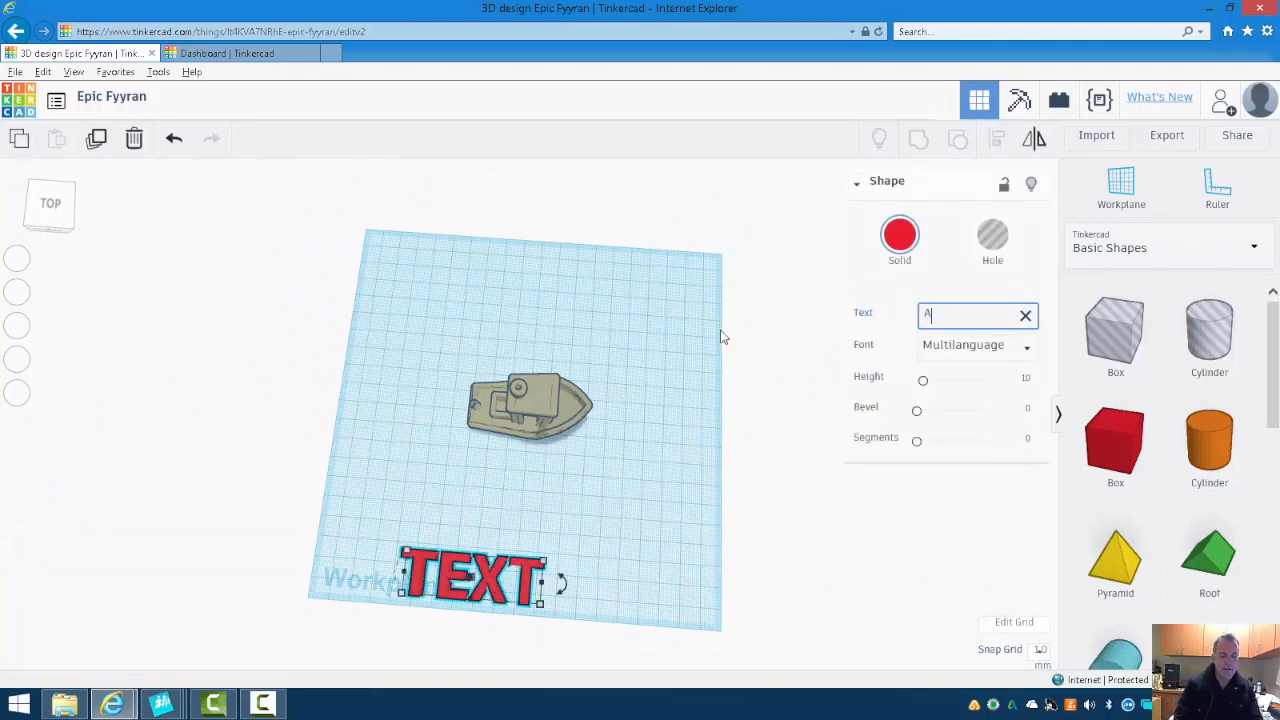
text(ugust de Oliveira)
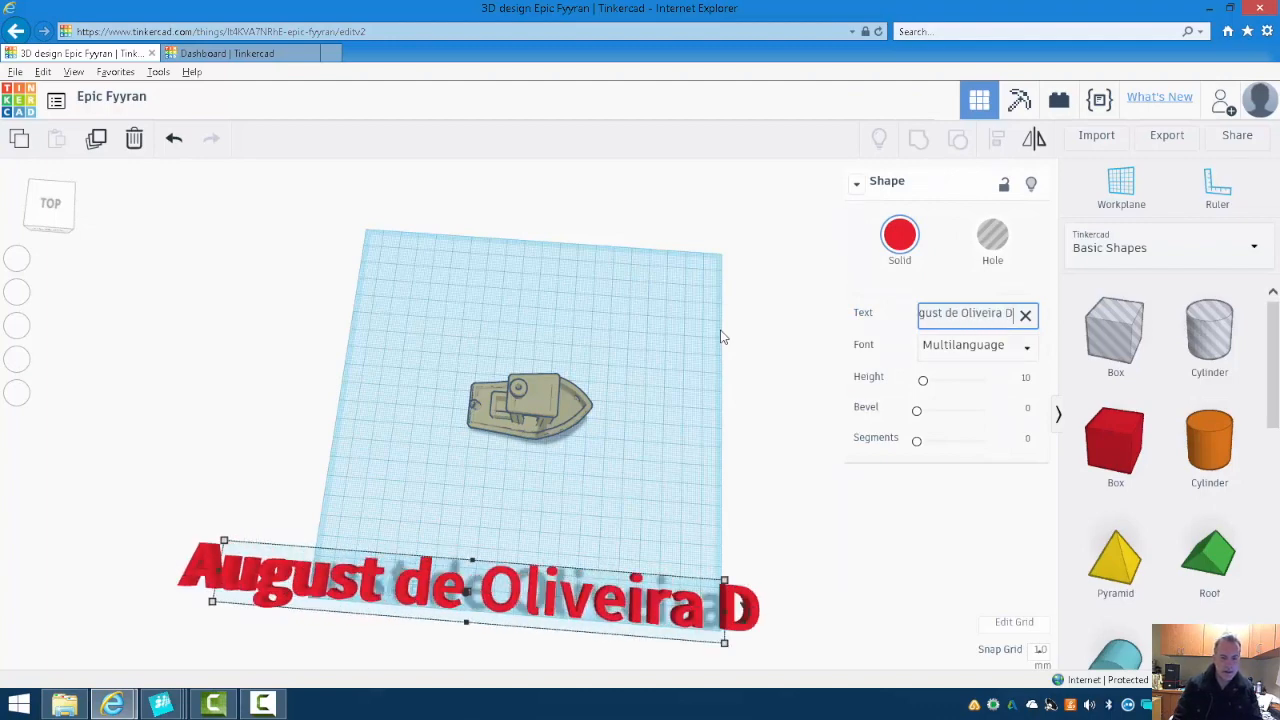
text(DDS)
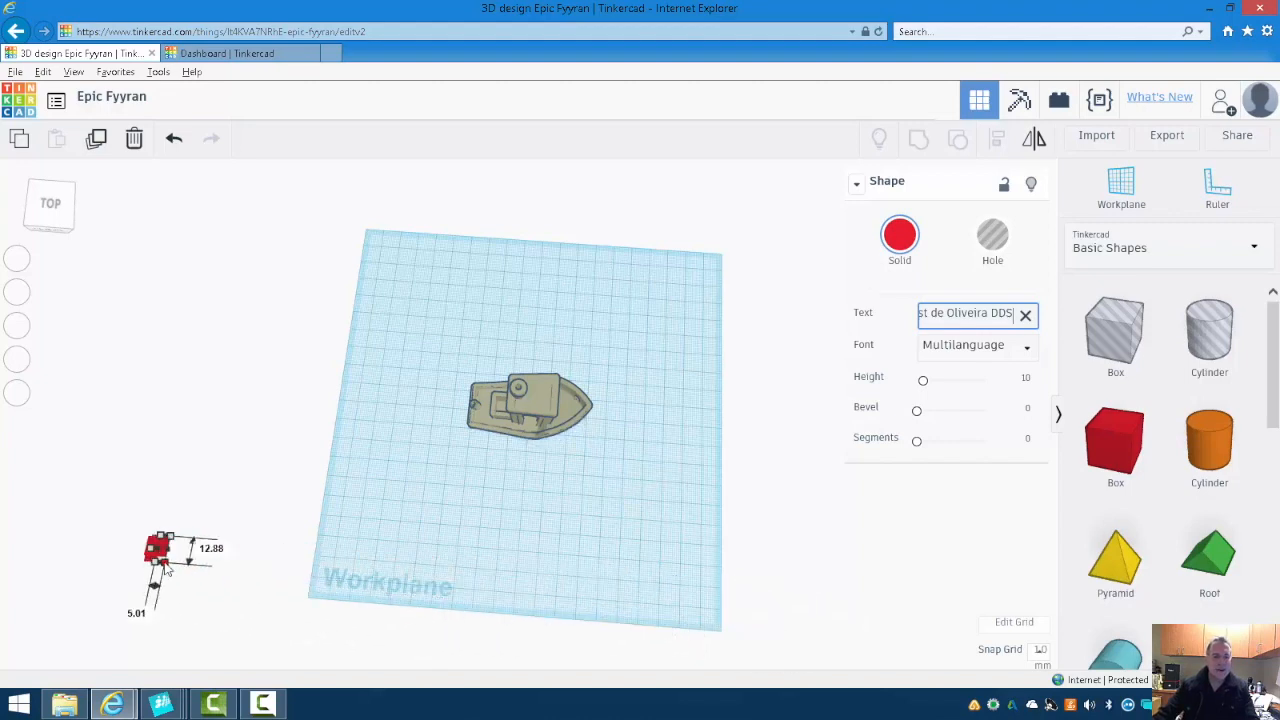
Scale the name text to fit the hull, move it beside the boat and rotate it upright.
drag(156, 548, 416, 524)
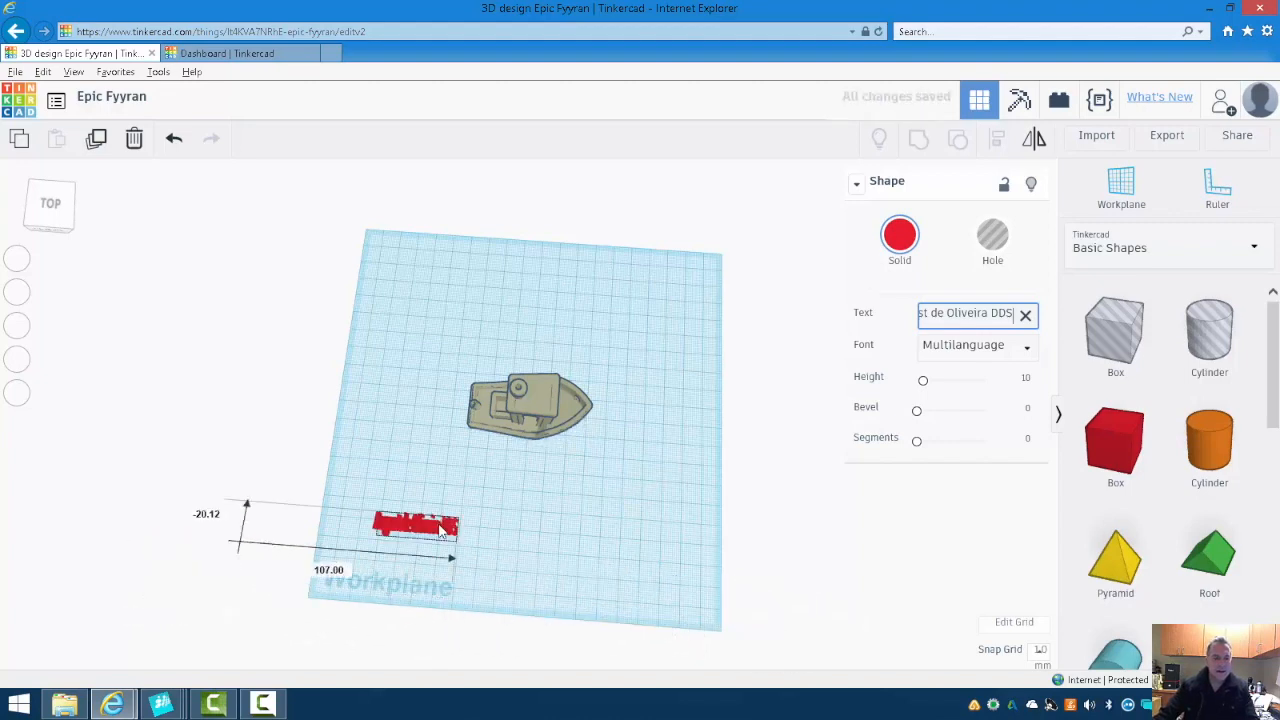
drag(416, 524, 524, 460)
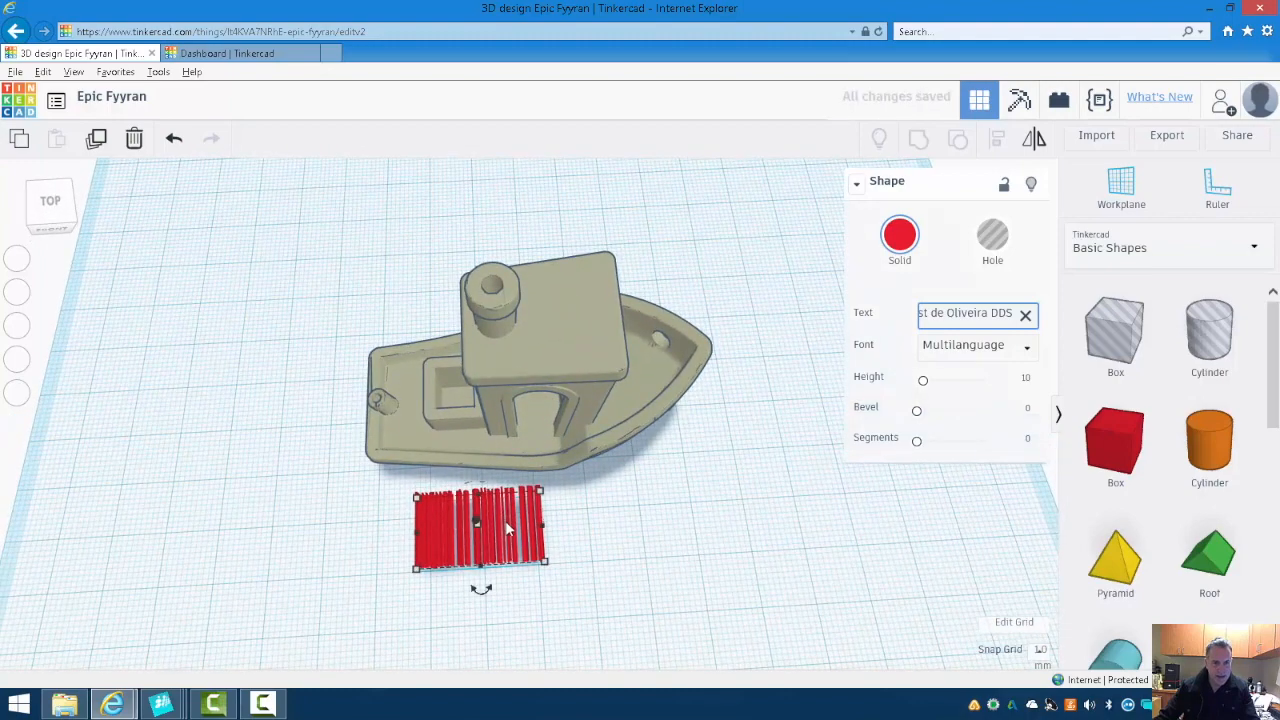
drag(478, 524, 478, 460)
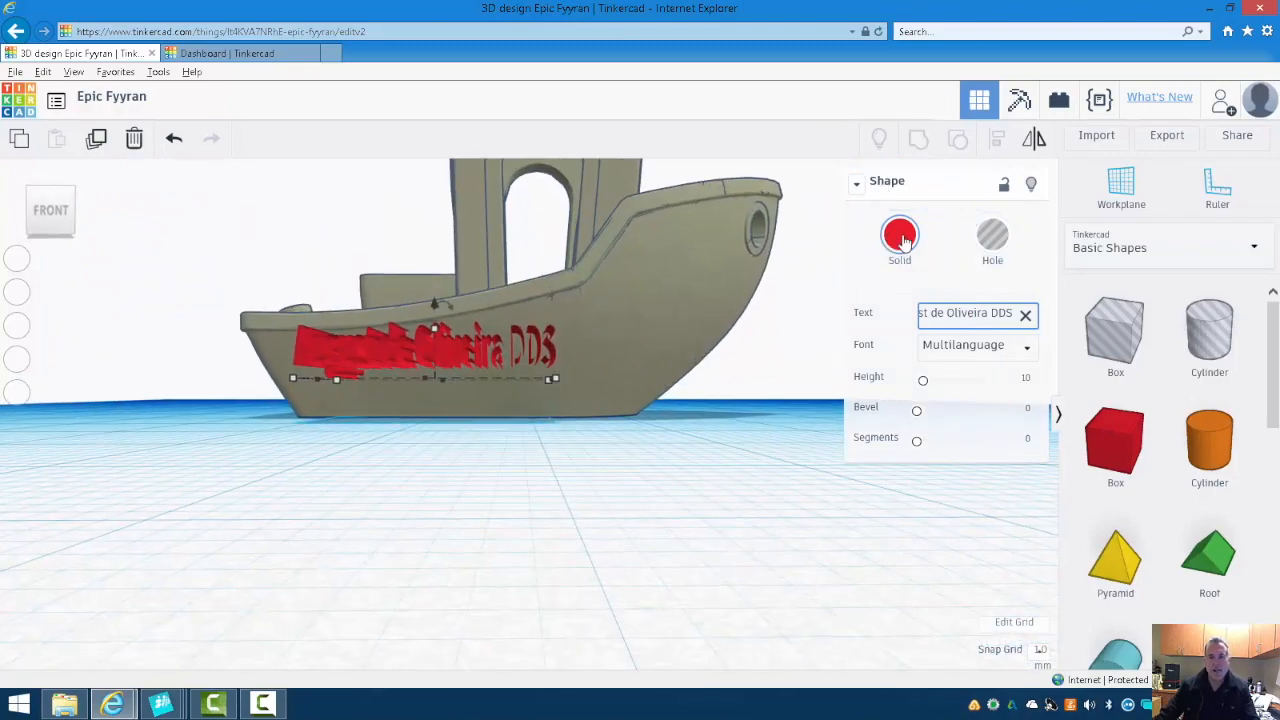
Make the name text a hole and group it with the boat to engrave the hull.
click(992, 238)
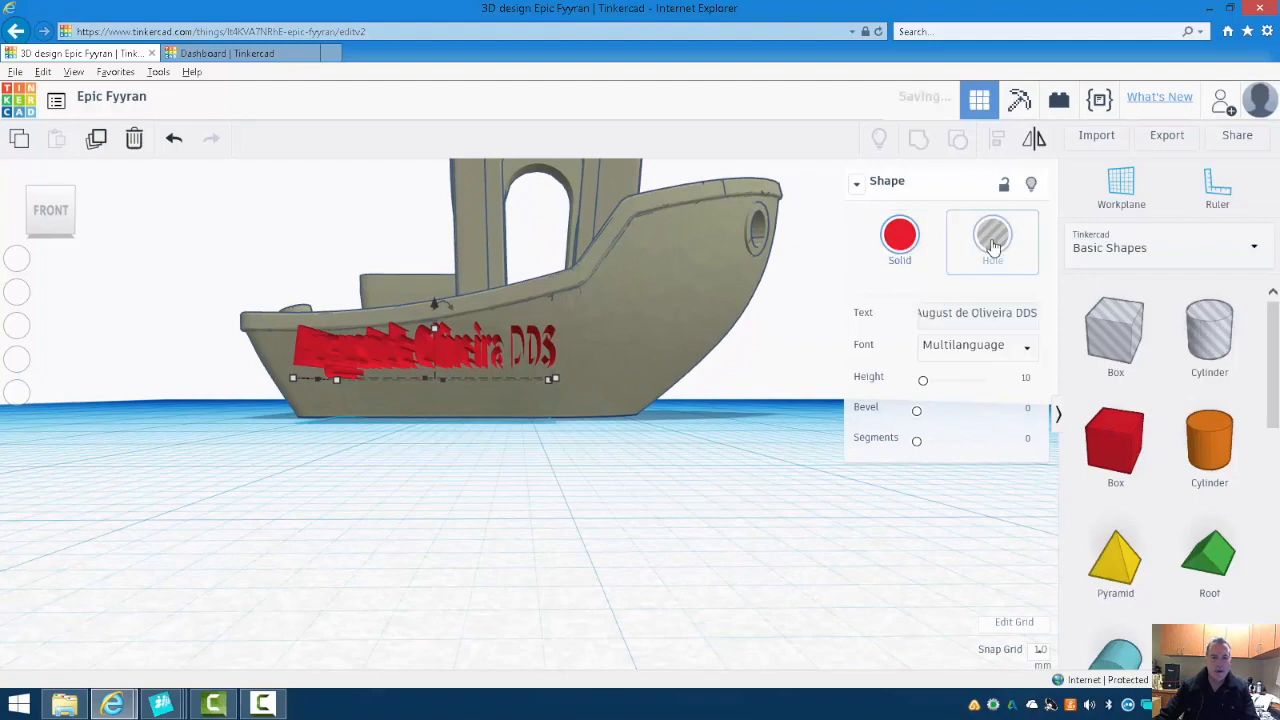
click(992, 236)
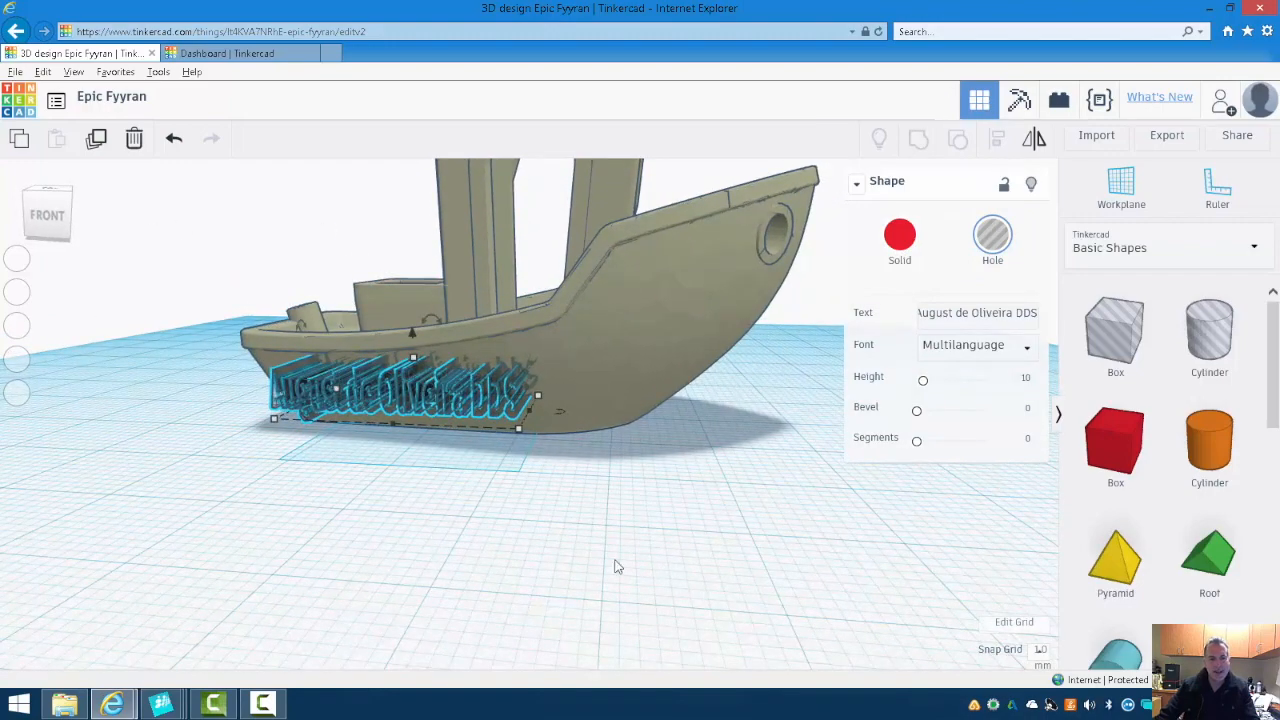
mouse_move(664, 312)
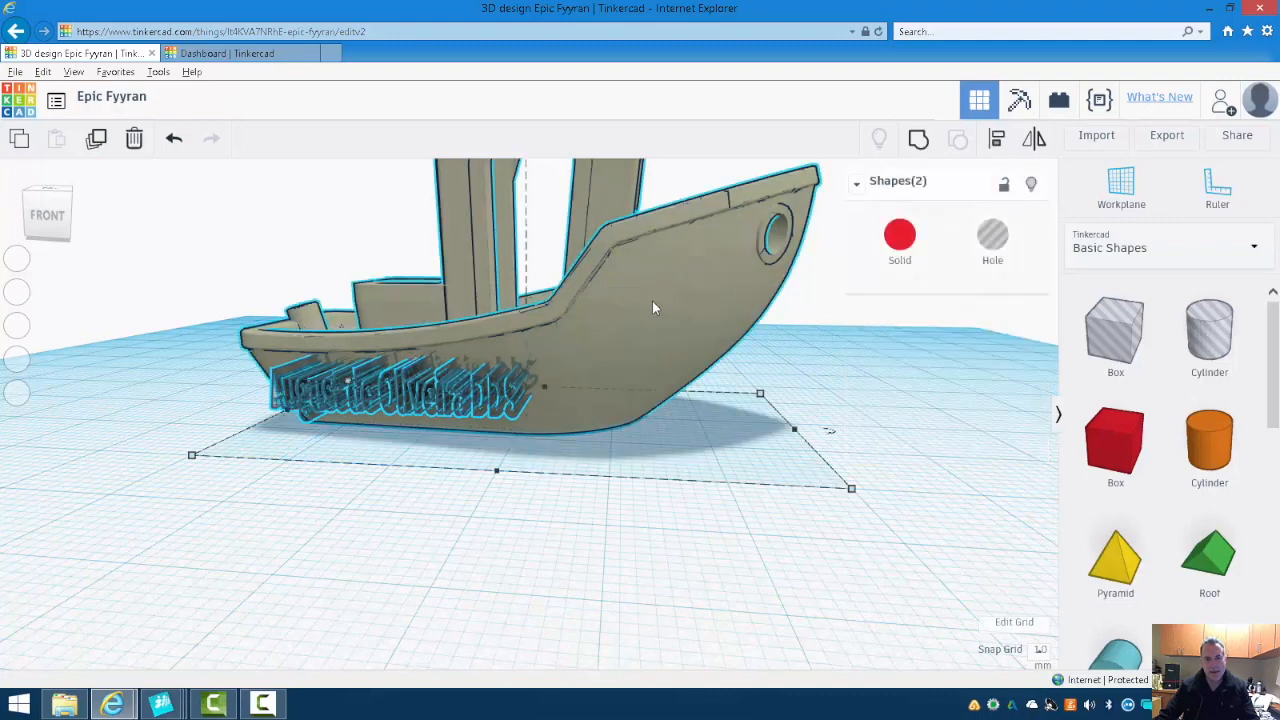
mouse_move(916, 138)
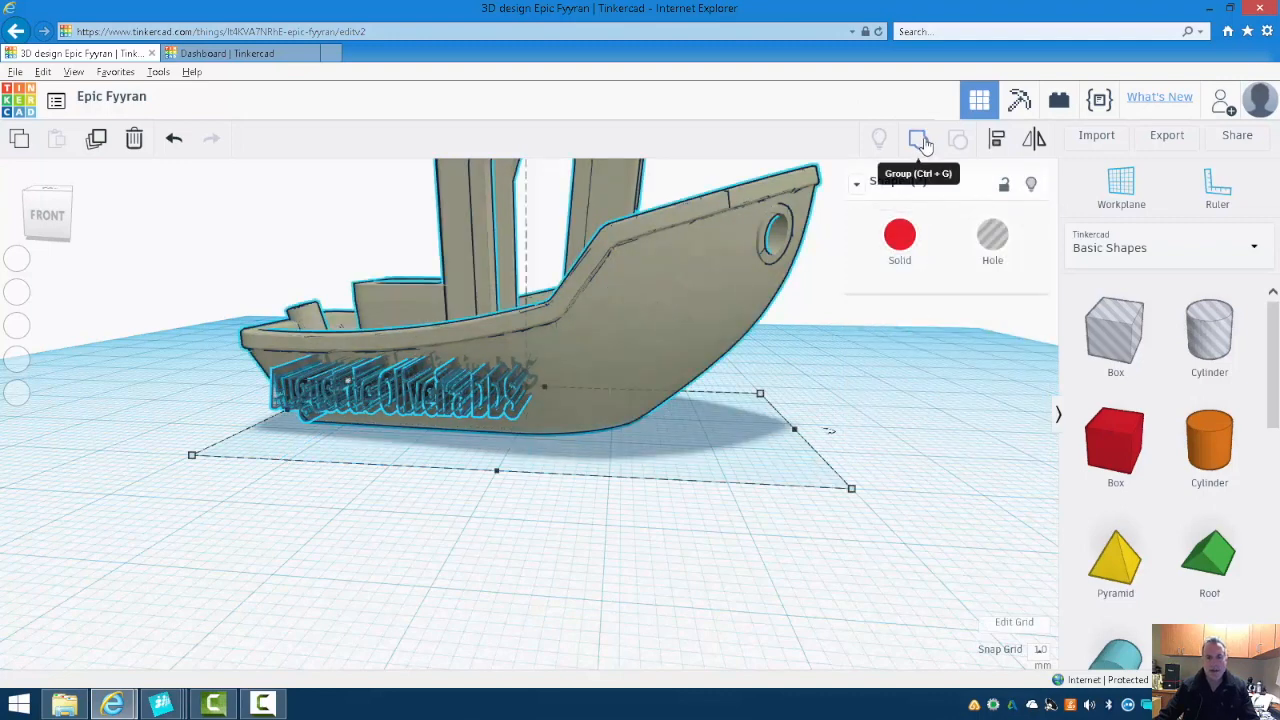
click(916, 138)
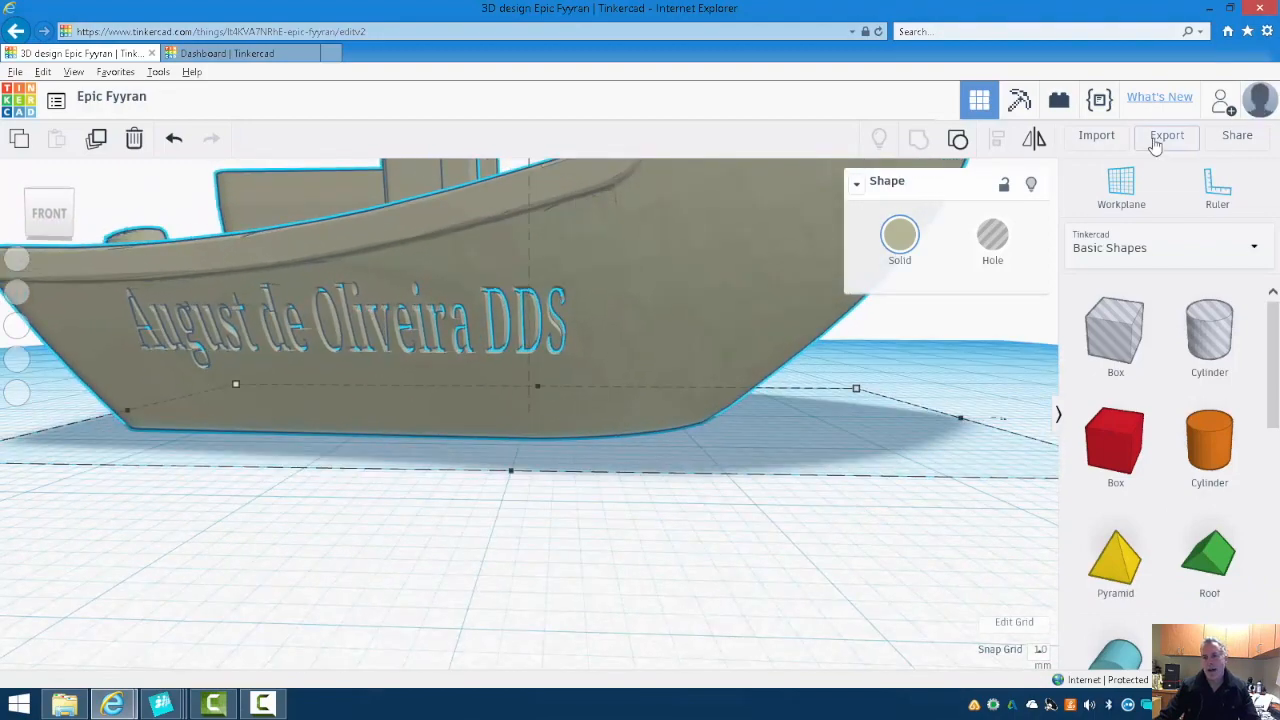
Export the engraved boat as an STL file named 'tugboat' on the Desktop.
click(1166, 136)
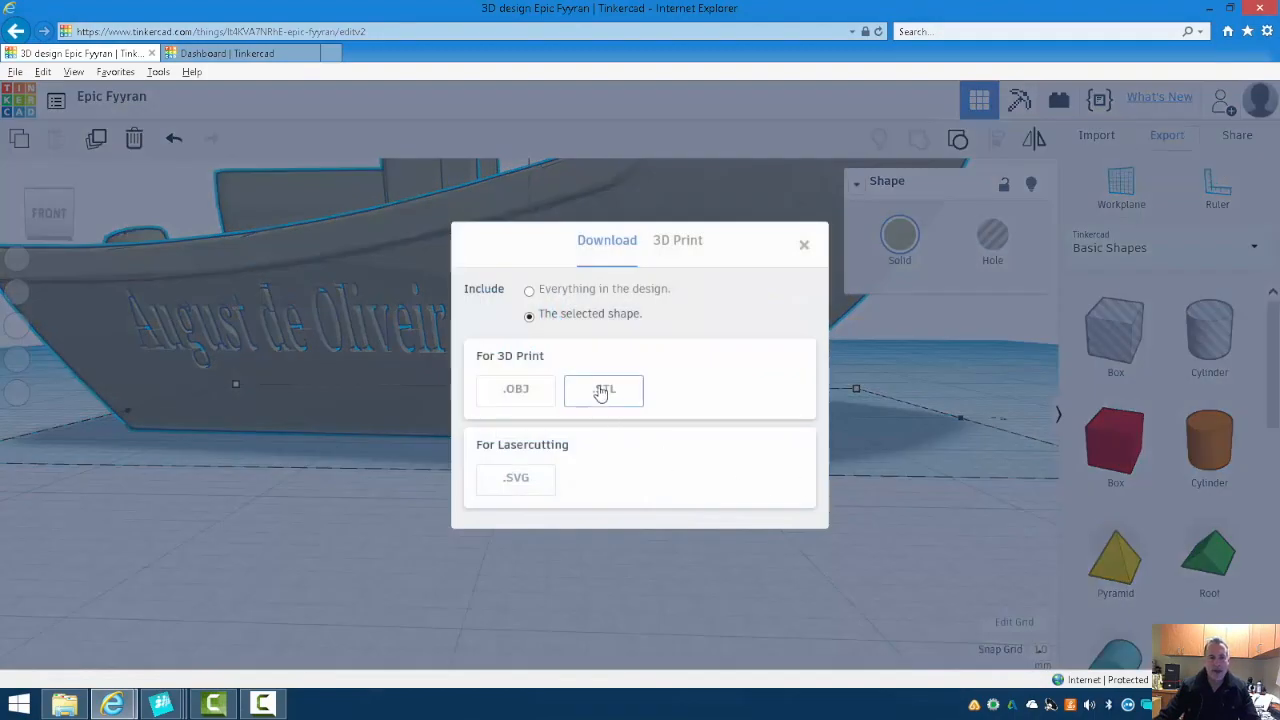
click(604, 390)
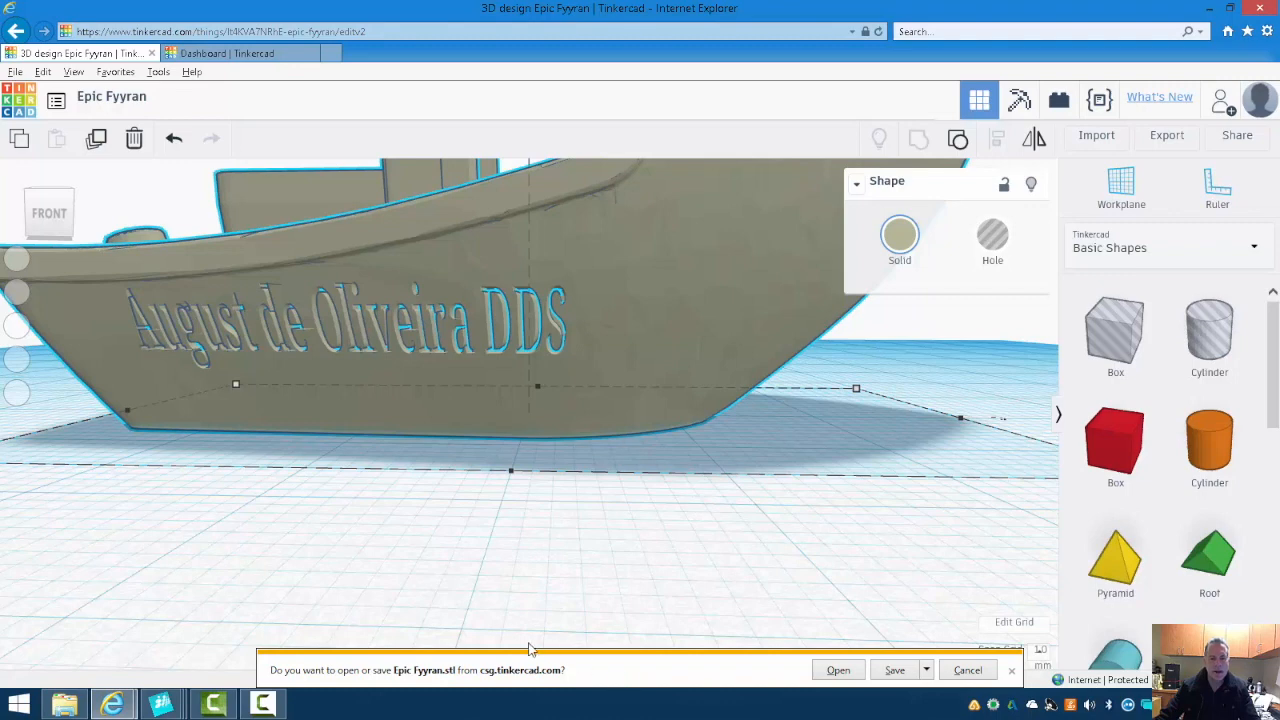
mouse_move(452, 692)
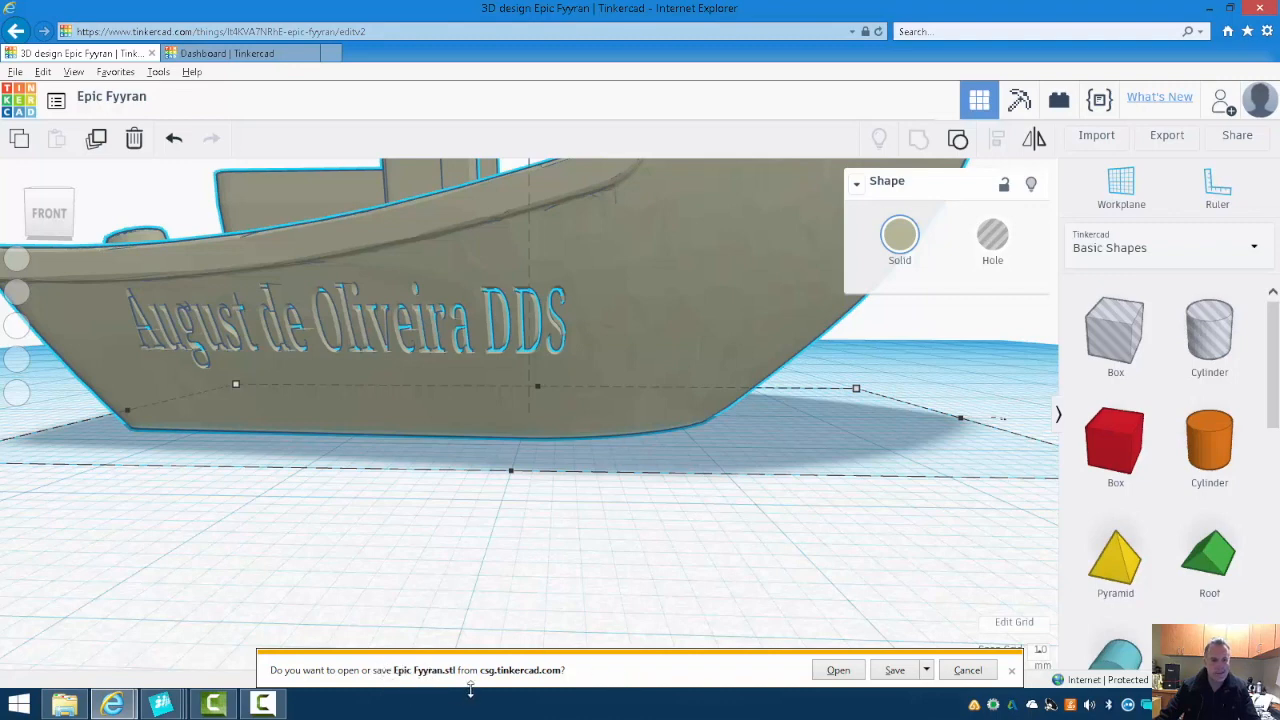
click(924, 668)
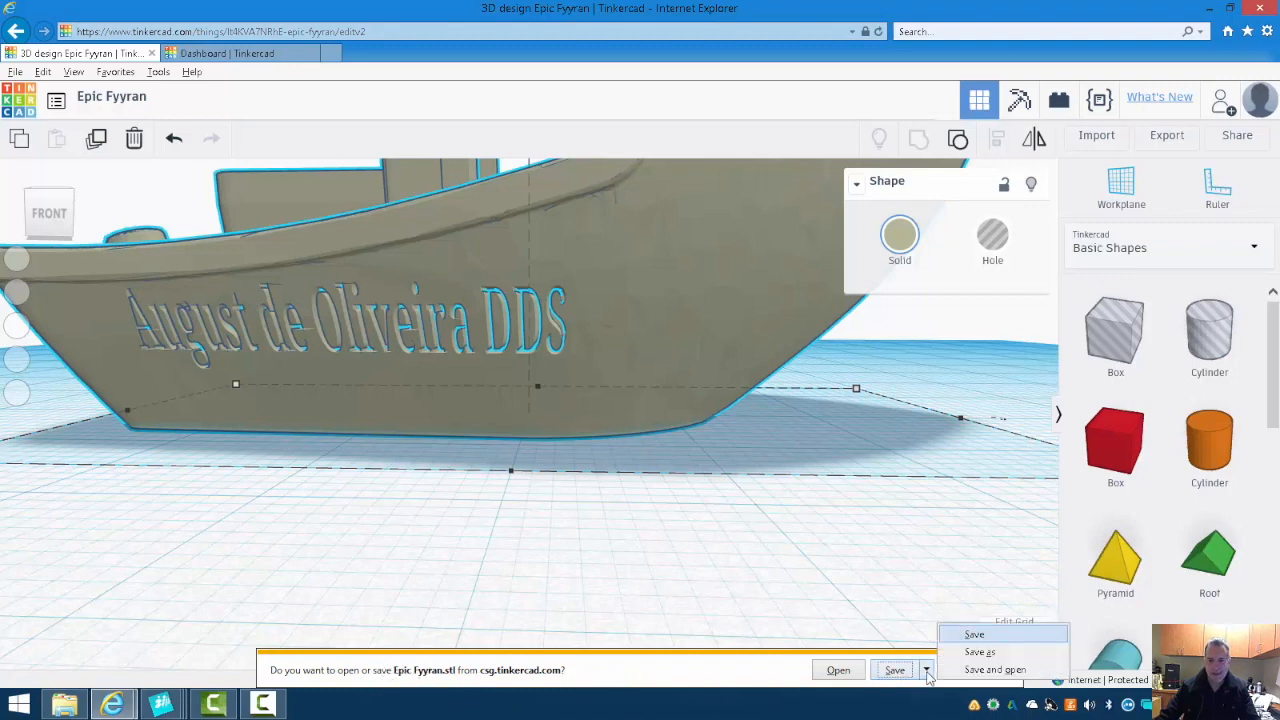
click(980, 652)
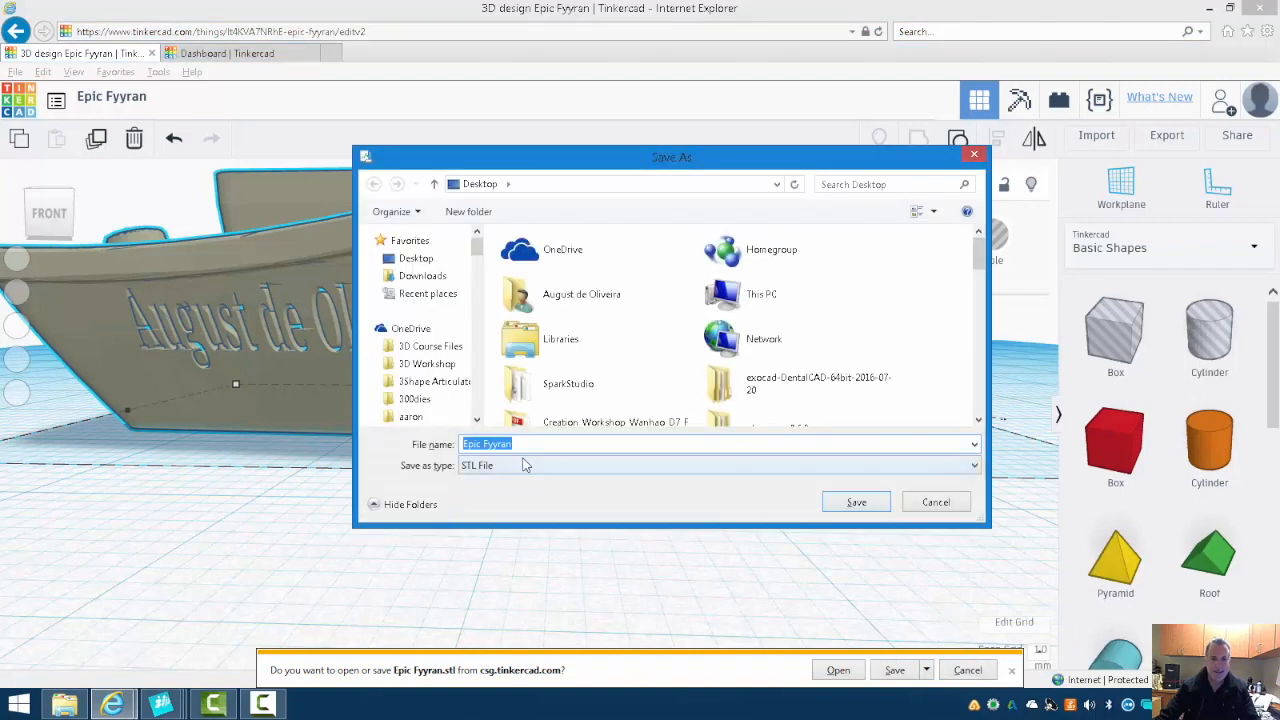
text(tug)
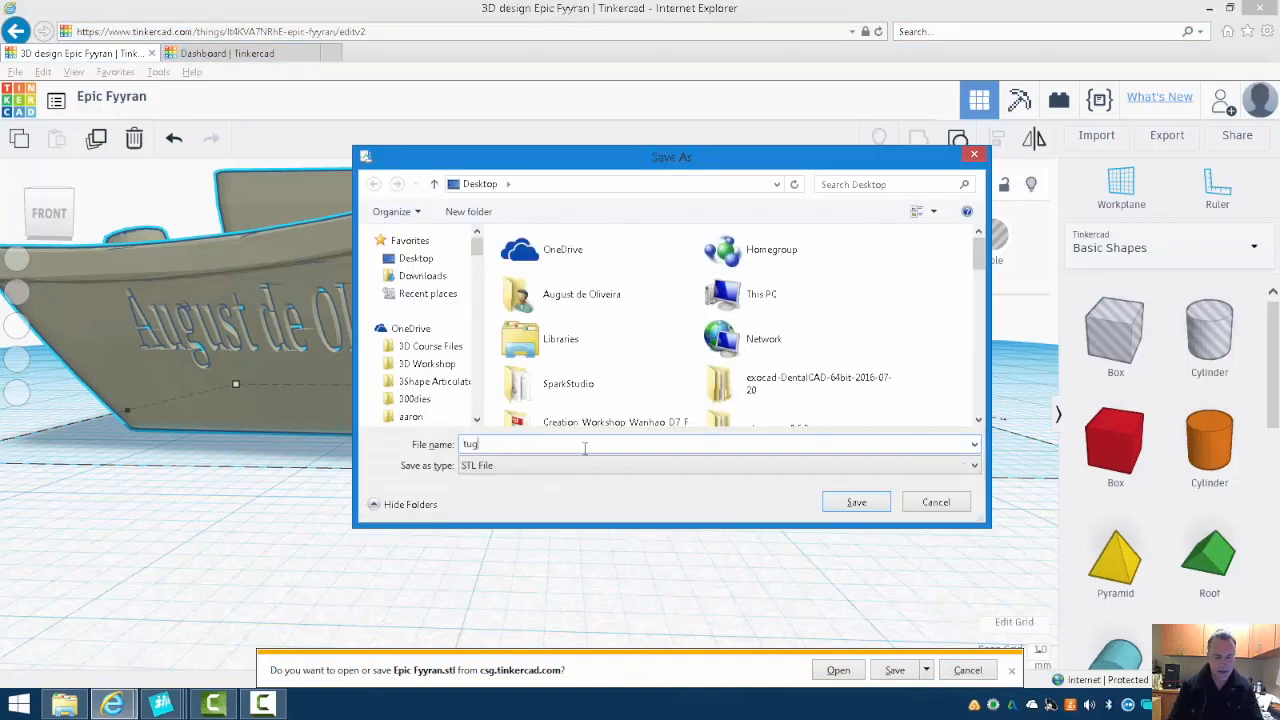
text(boat)
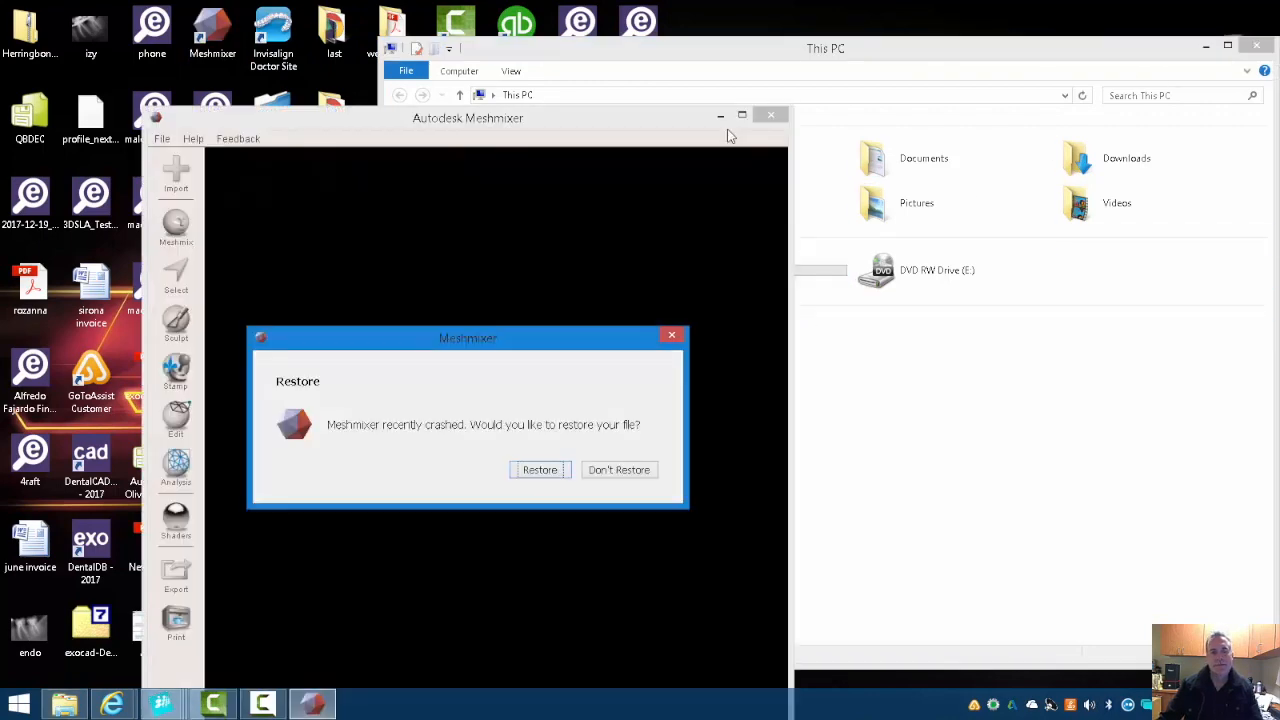
Decline restoring the crashed session and load tugboat.stl into Meshmixer.
click(620, 468)
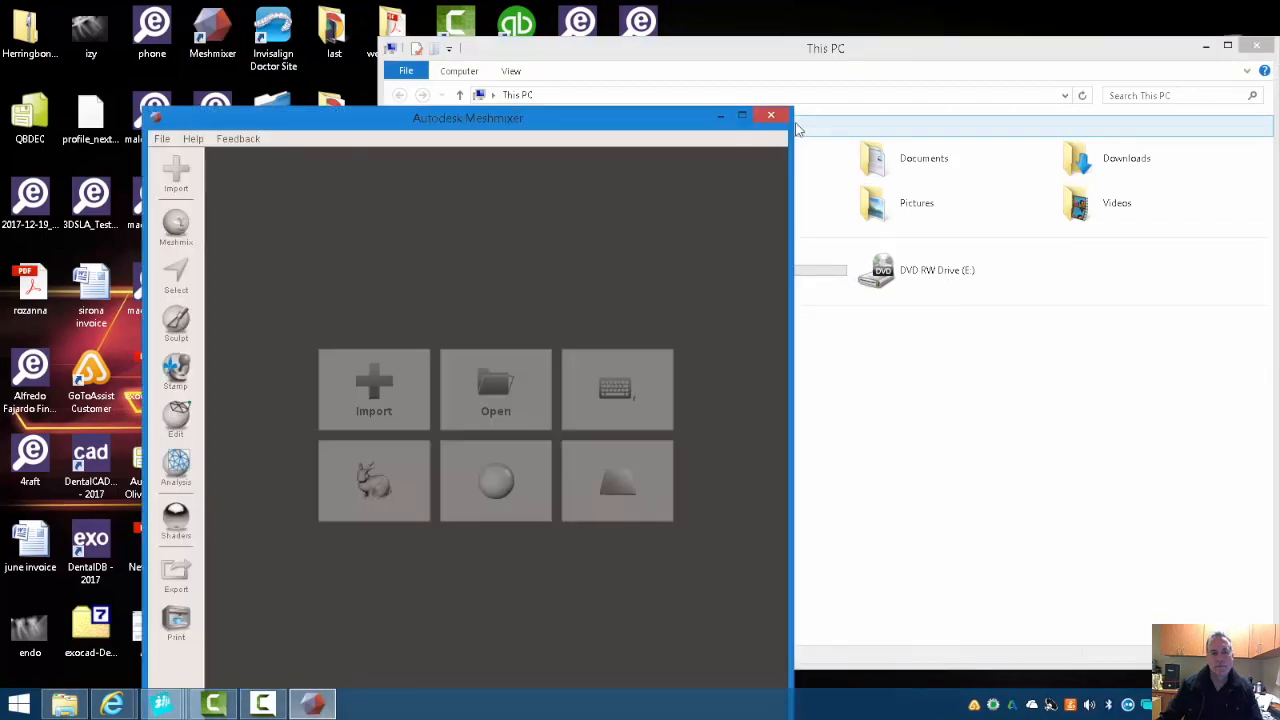
click(496, 388)
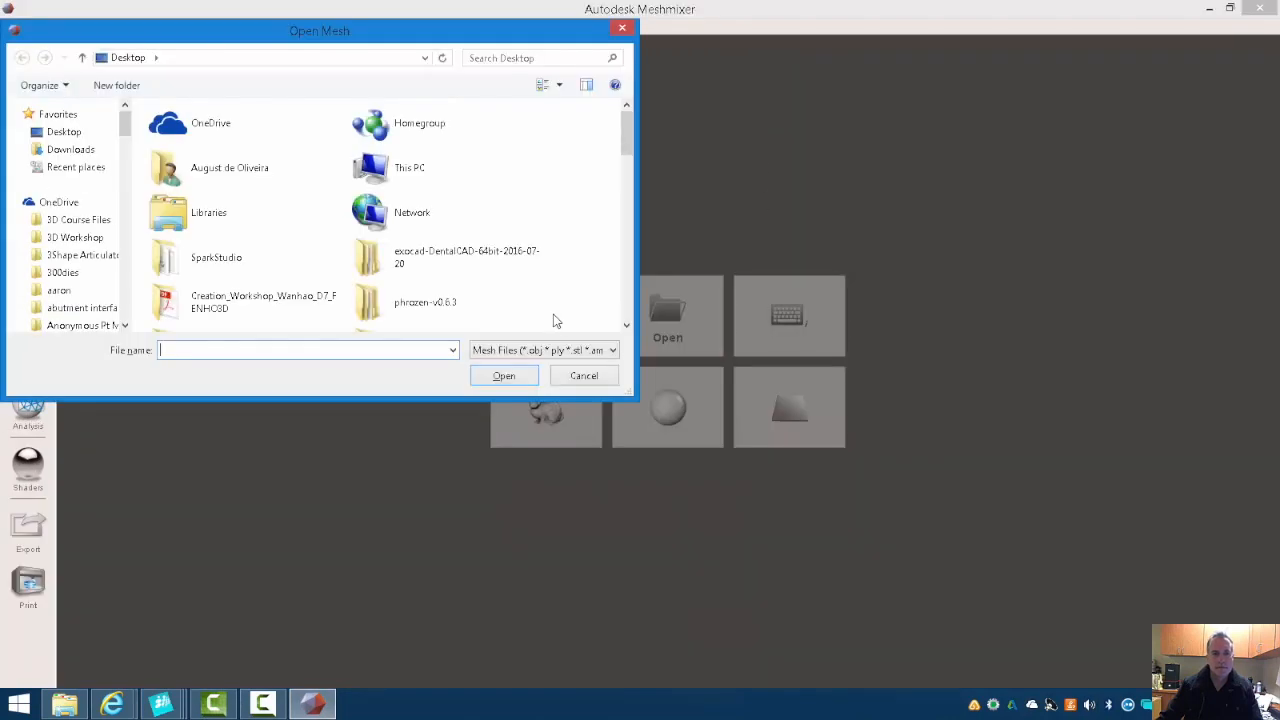
text(tug)
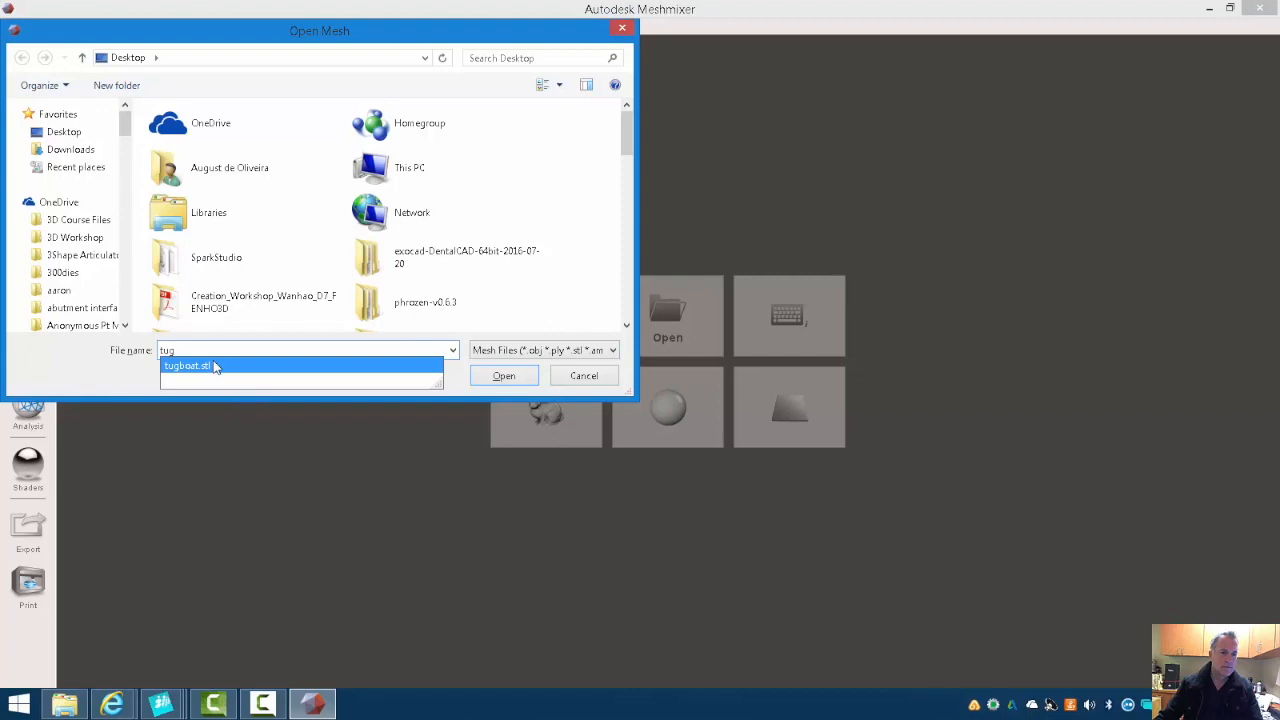
click(504, 376)
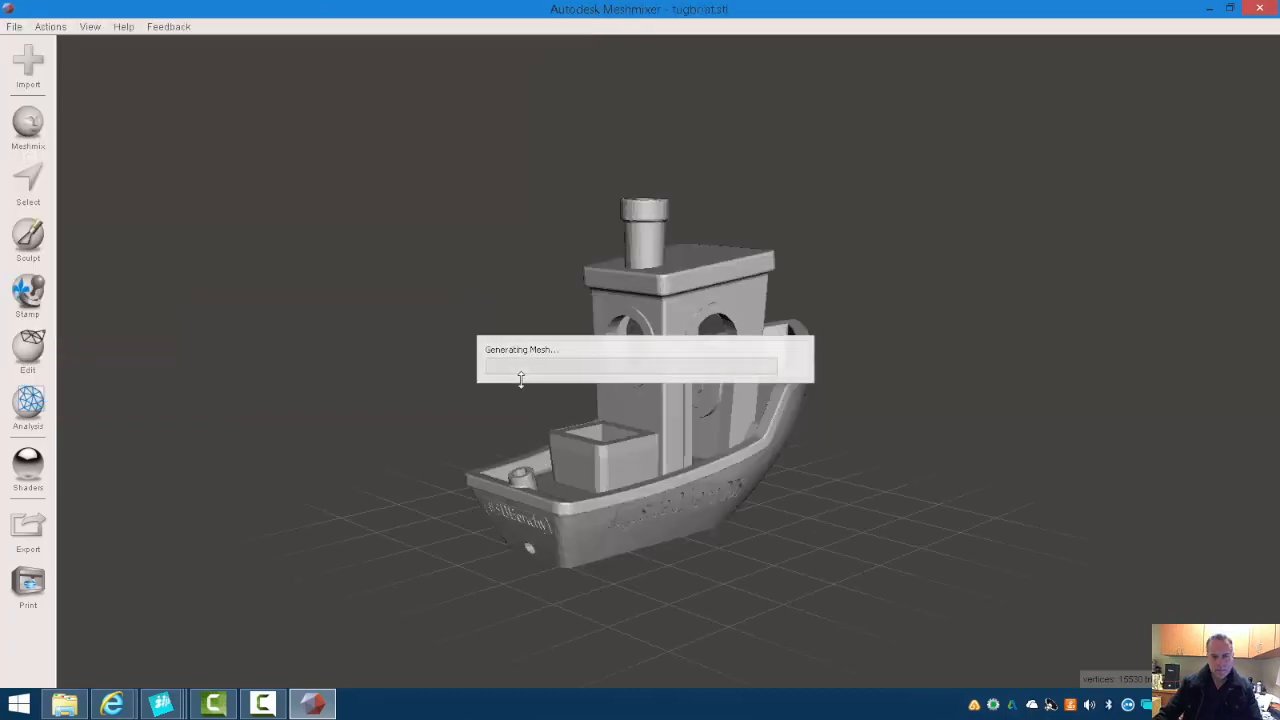